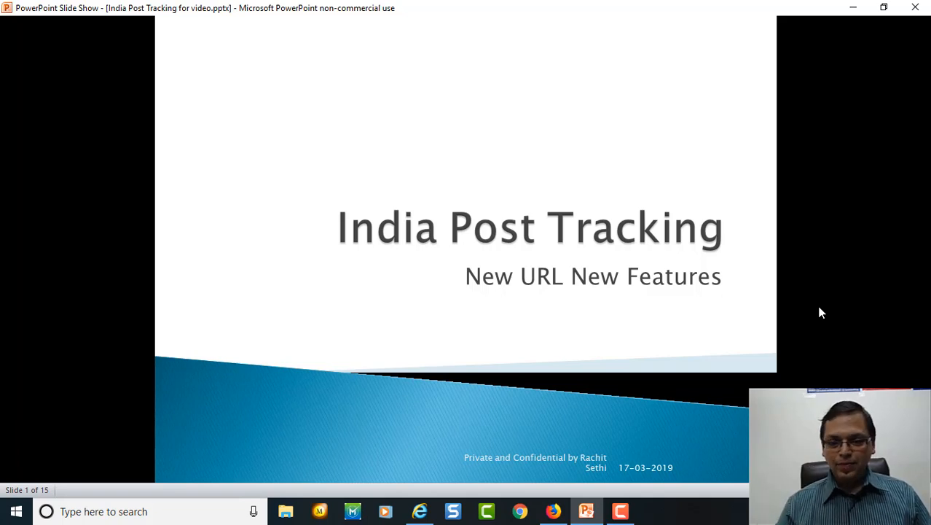
Advance from the India Post Tracking title slide to the Consignment Tracking Request Form
key("Right")
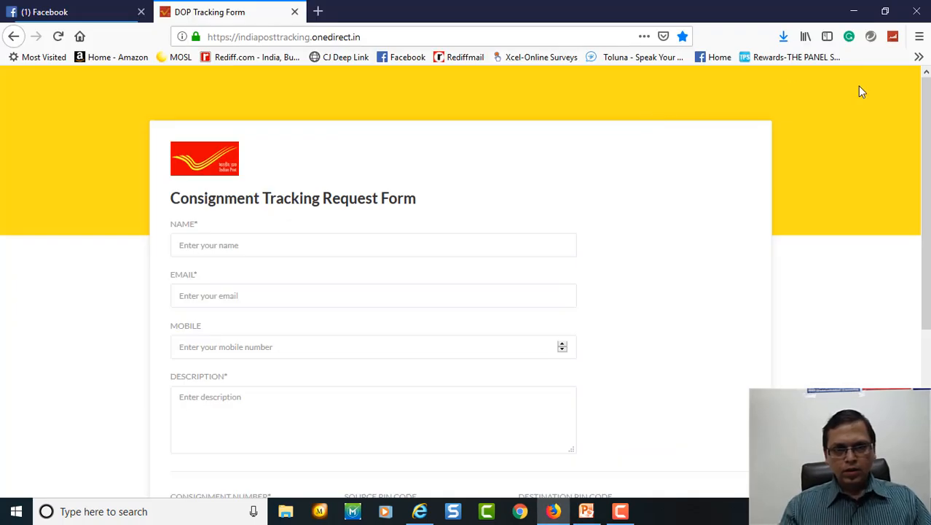
scroll("down", 3)
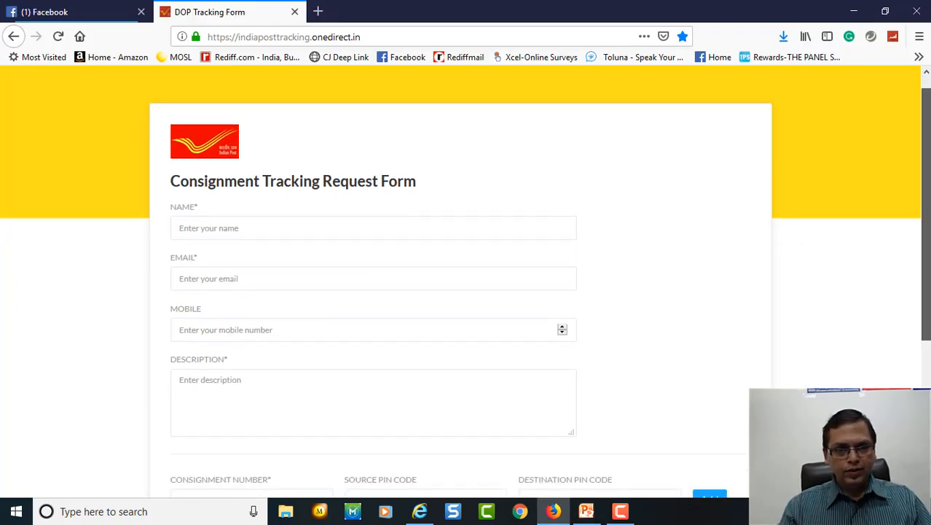
scroll("down", 3)
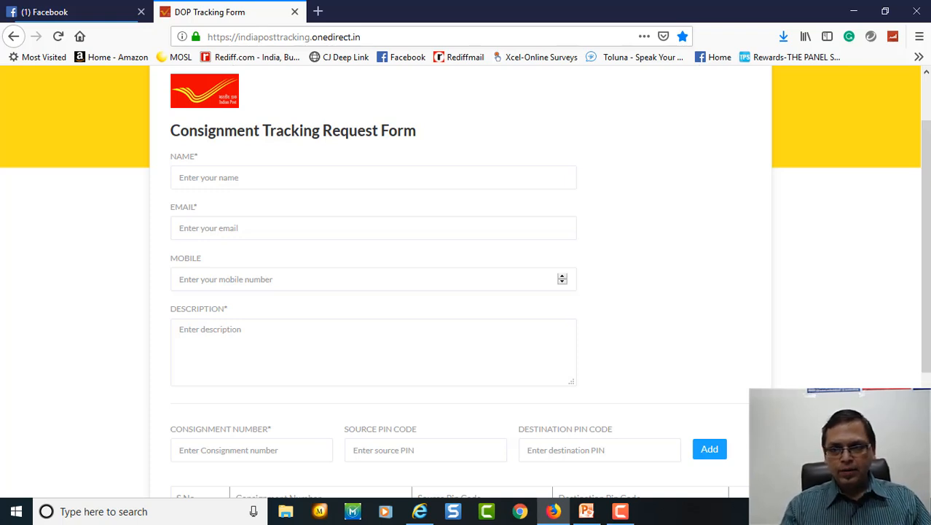
scroll("down", 3)
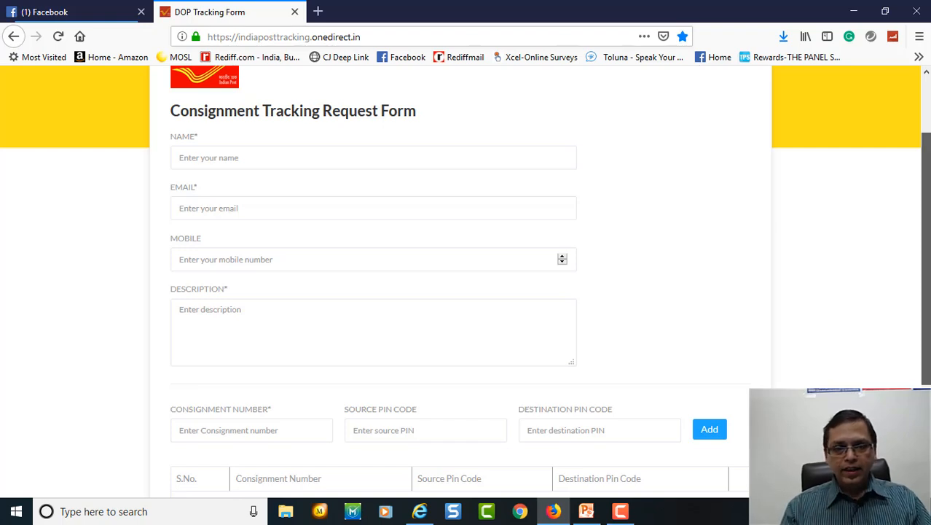
scroll("down", 3)
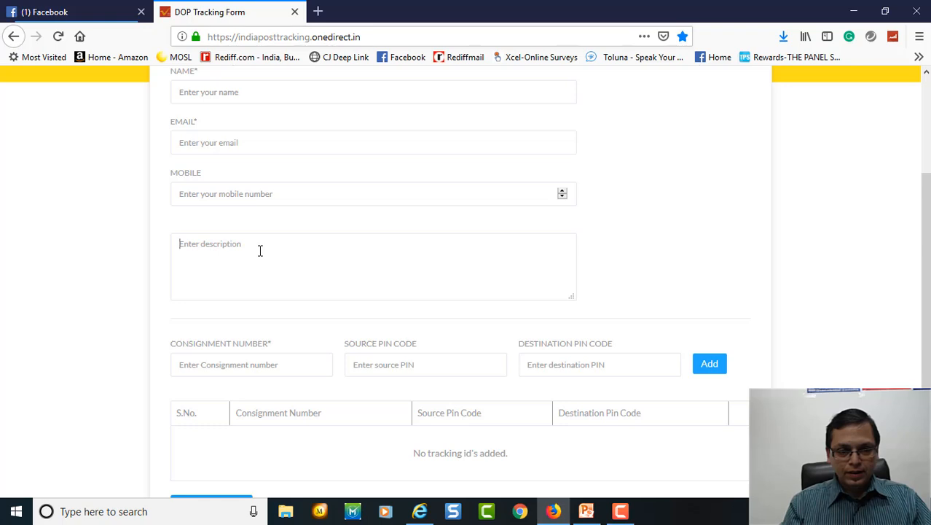
Describe the undelivered item with consignment number CDI1234IN and start the consignee details line
type("Item not delivered Consignment number")
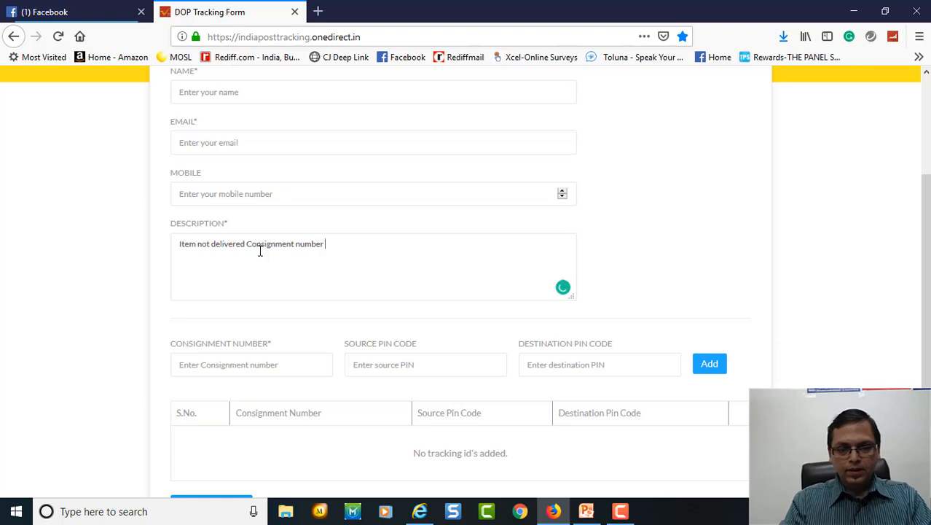
type("is CD")
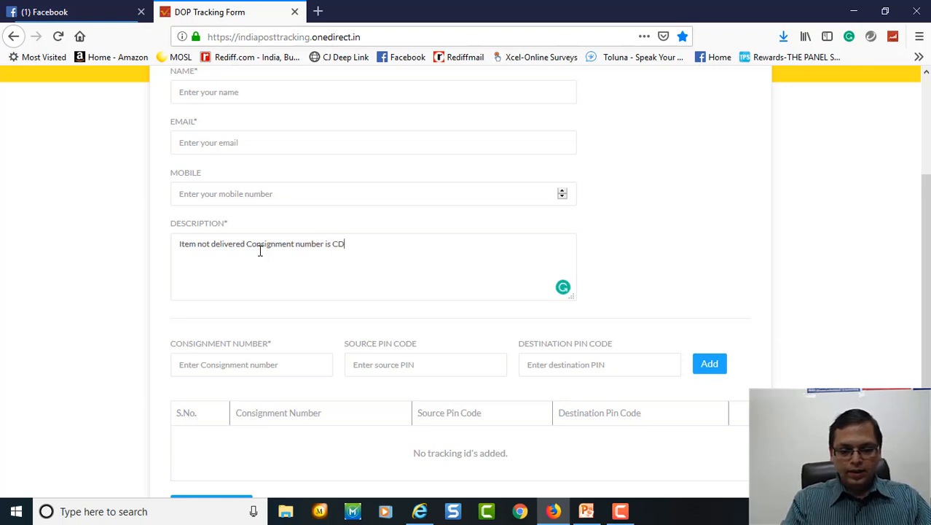
type("1234")
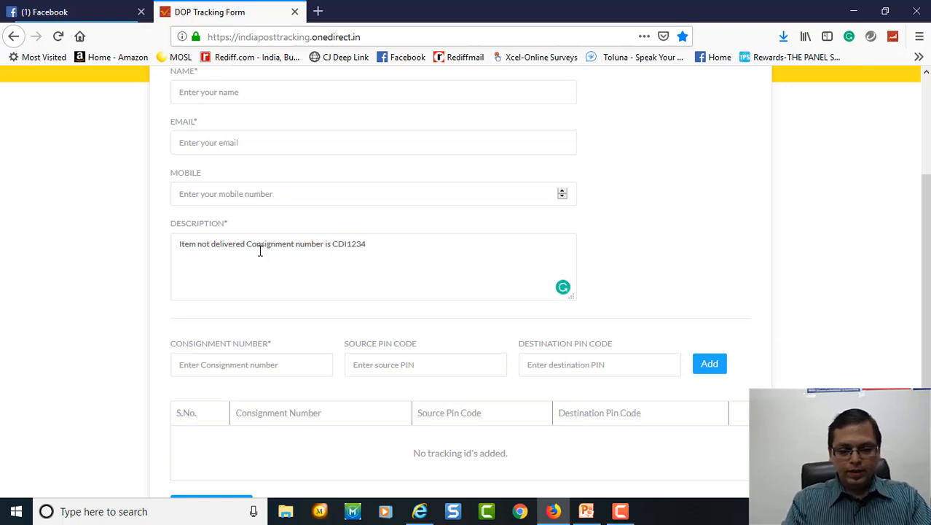
type("IN")
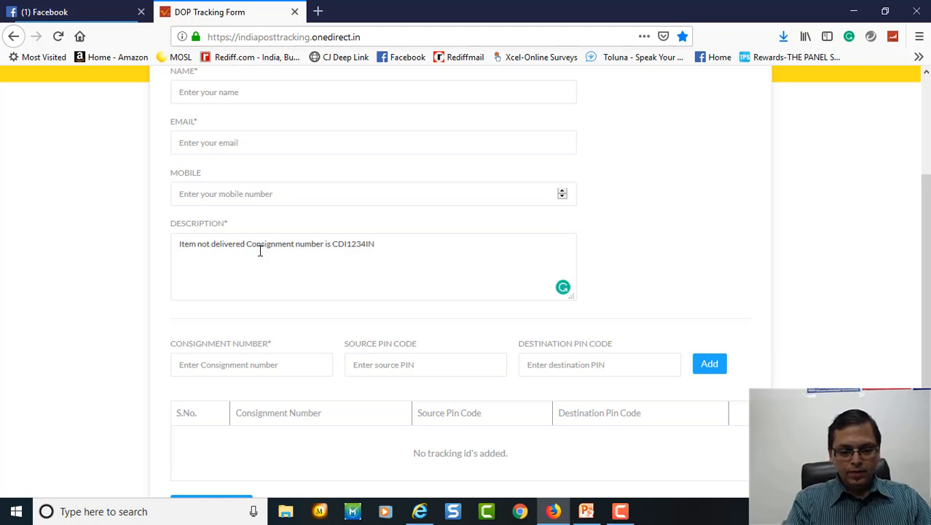
type("Receipe")
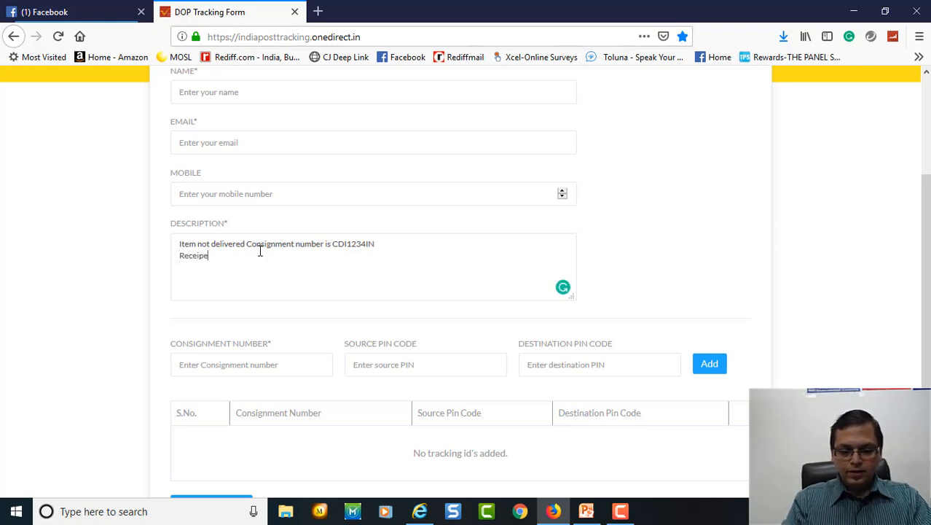
key("backspace")
type("C")
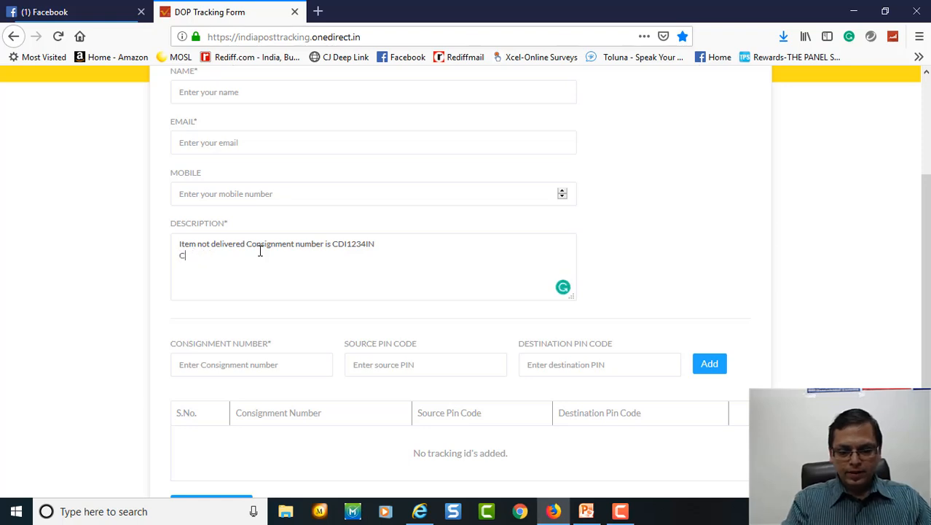
type("onsignee")
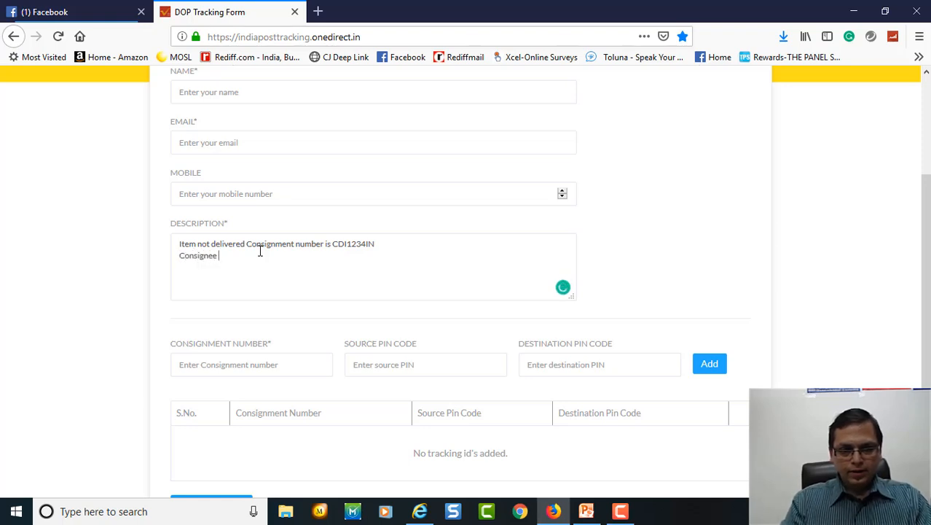
type("details")
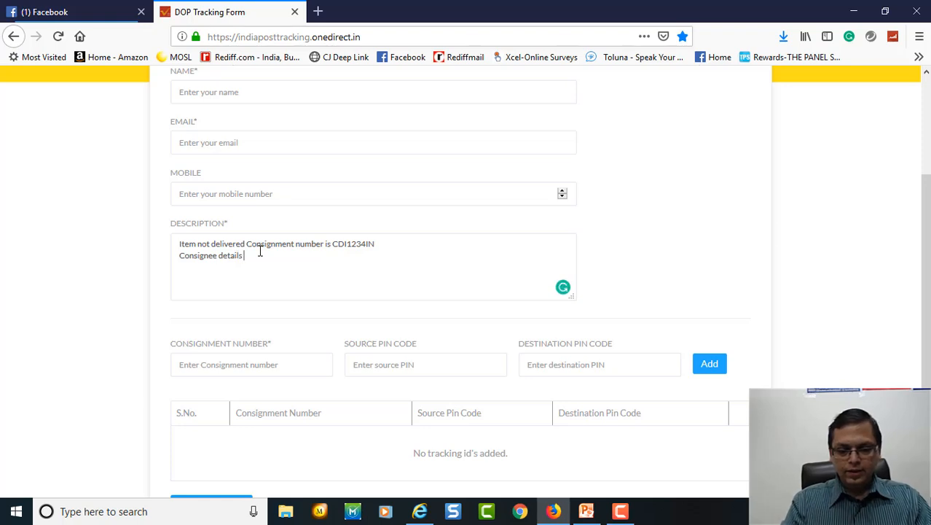
type("- Raj")
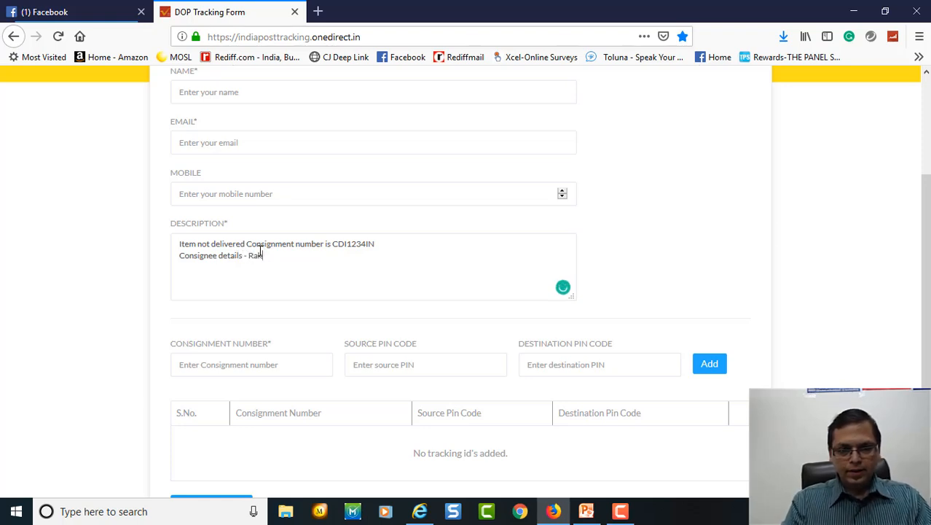
type("esh Singh,")
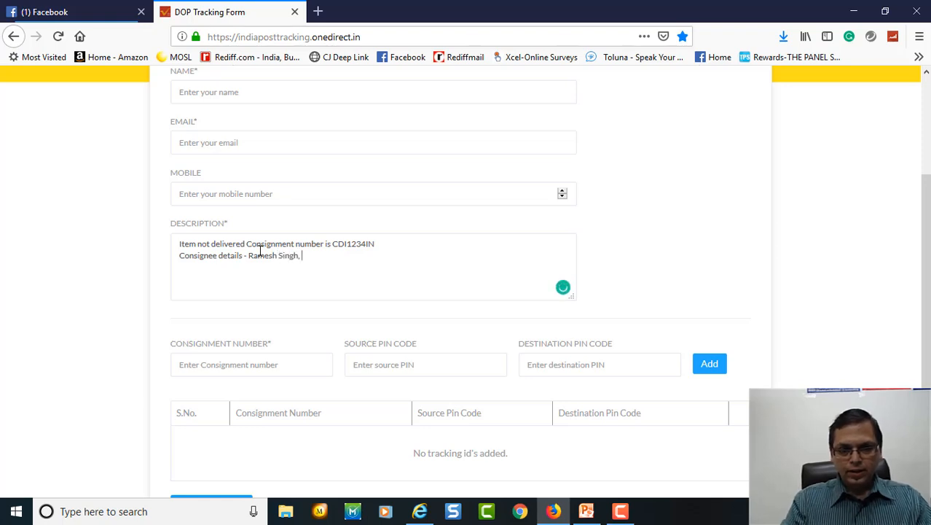
type("C-922,")
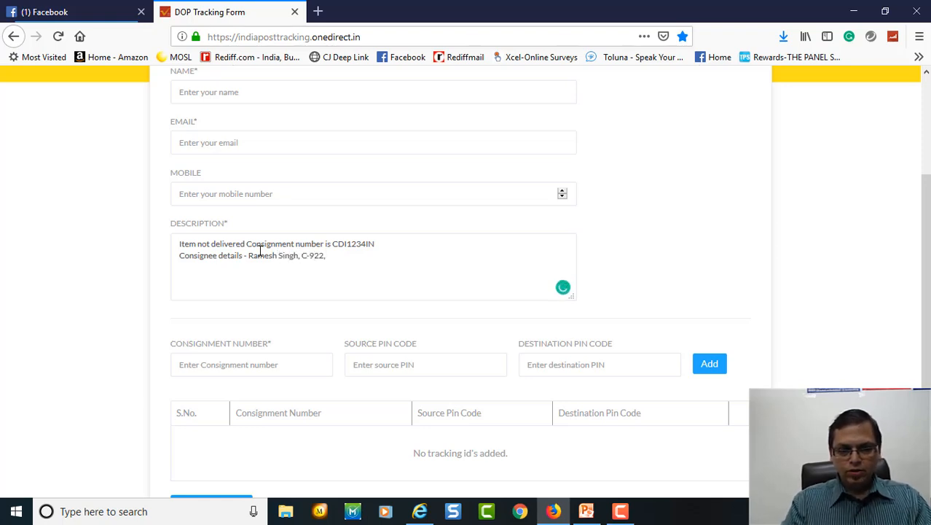
type("BAL")
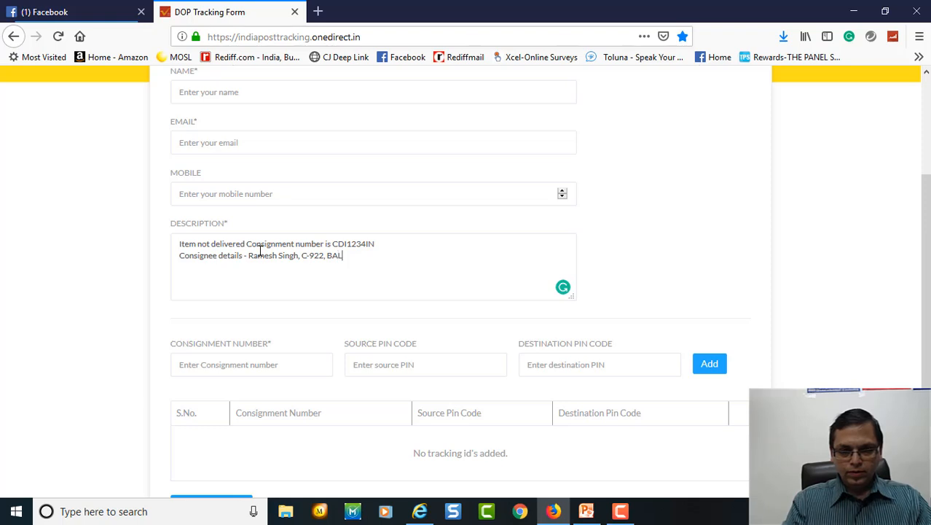
type("ag")
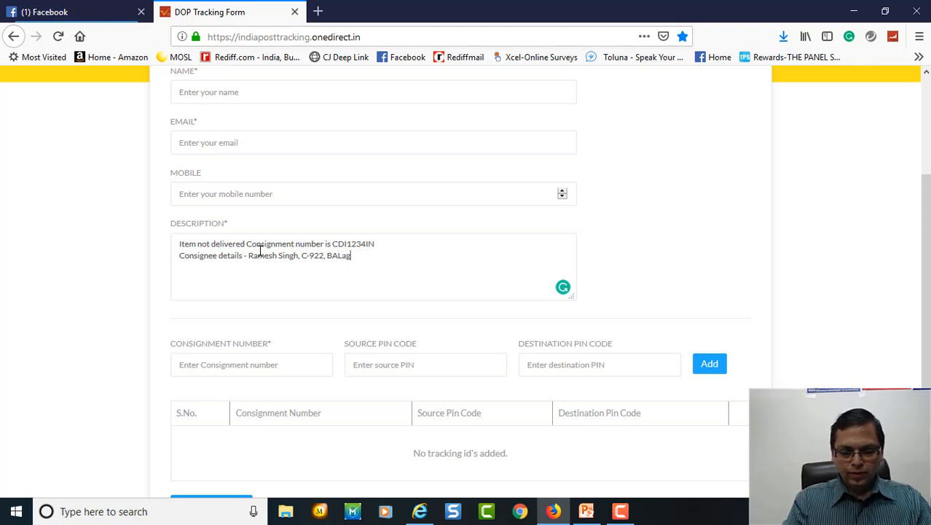
type("Maha")
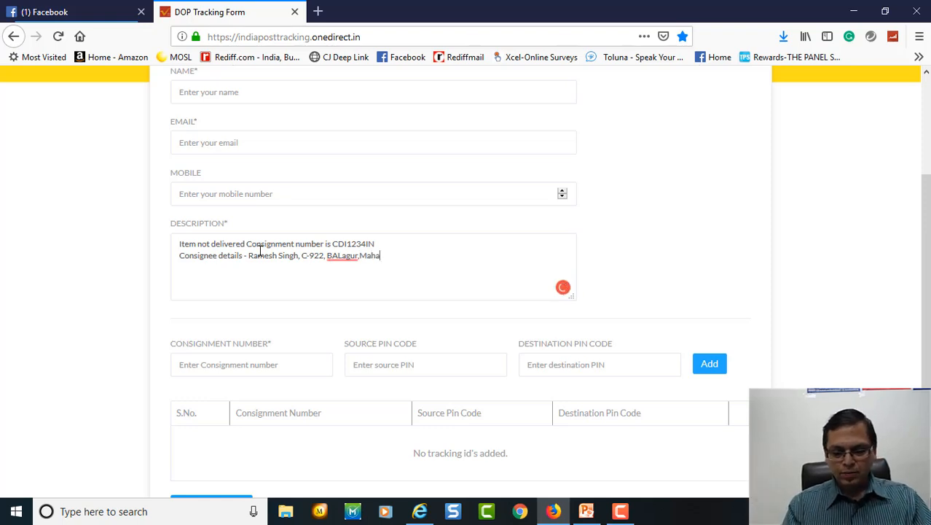
type("-pin-,")
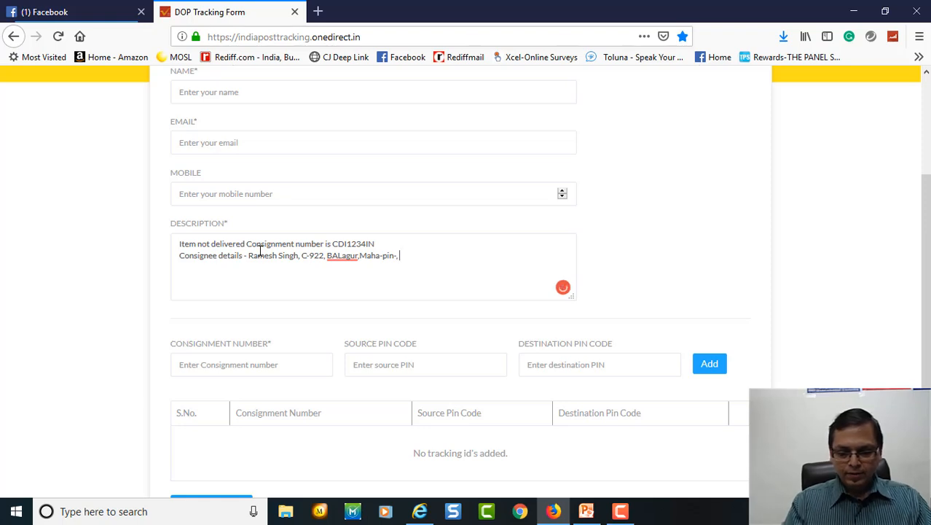
type("contact number p0")
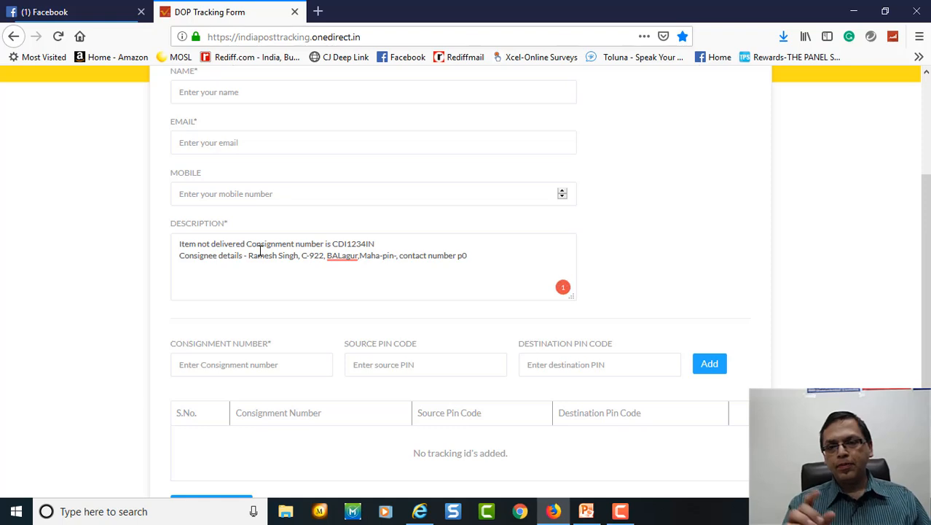
key("BackSpace")
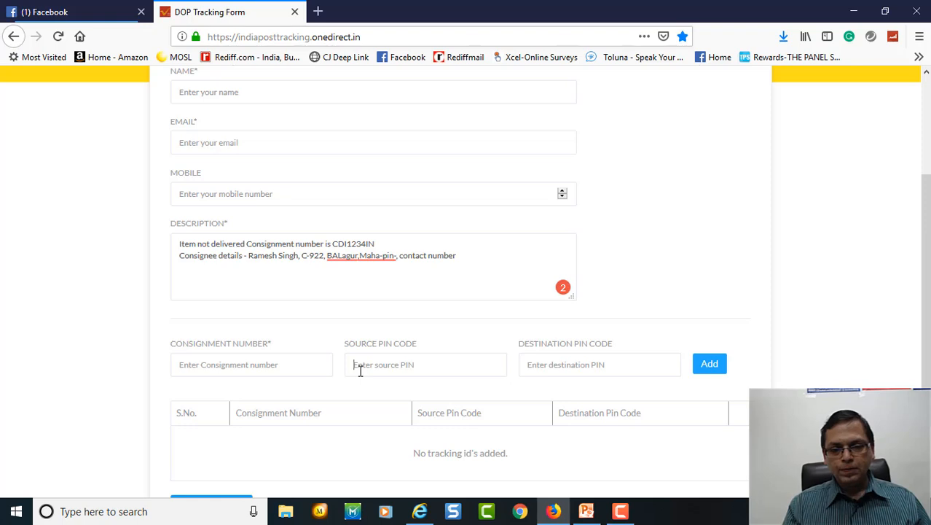
type("19")
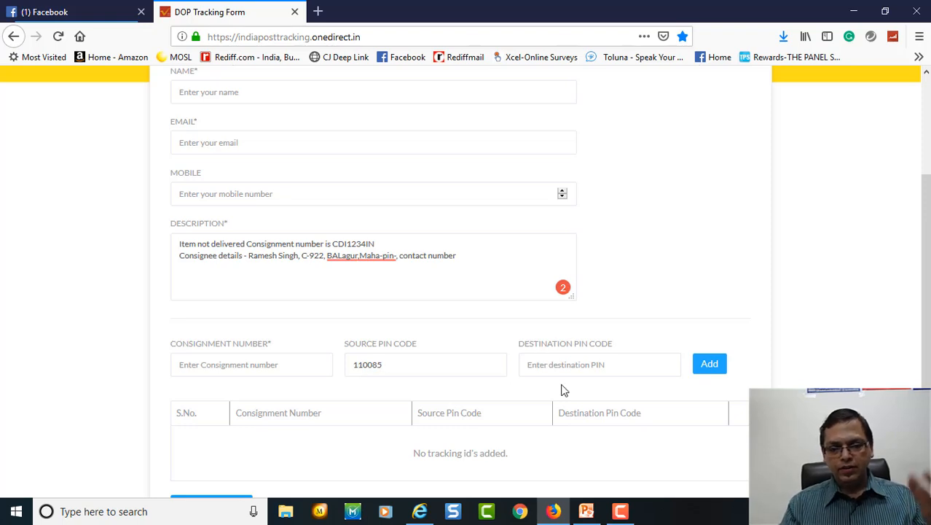
Enter the destination PIN code (01 7016) in the Destination Pin Code field
left_click(600, 364)
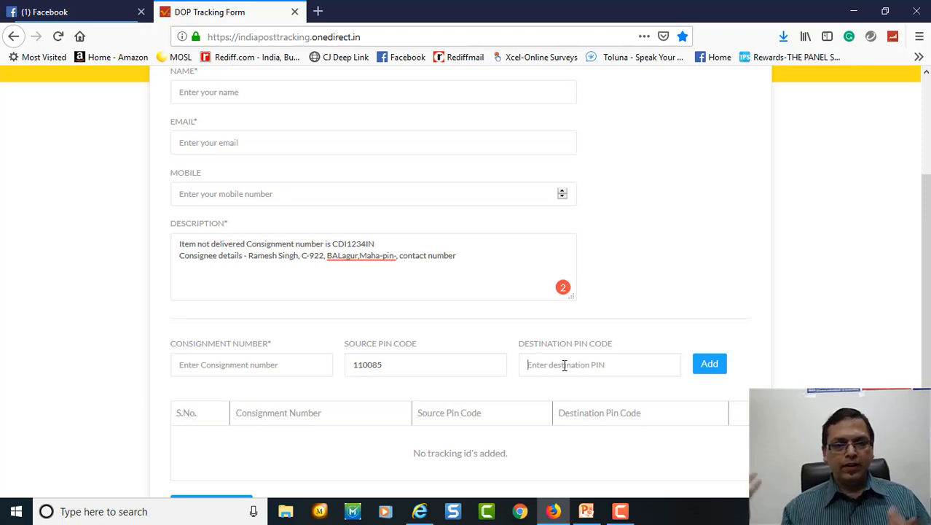
type("7-=")
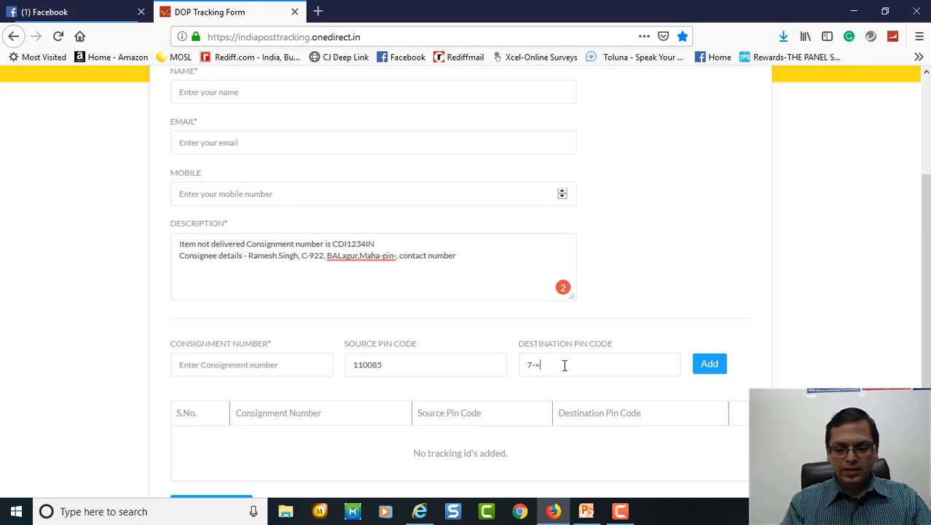
type("01")
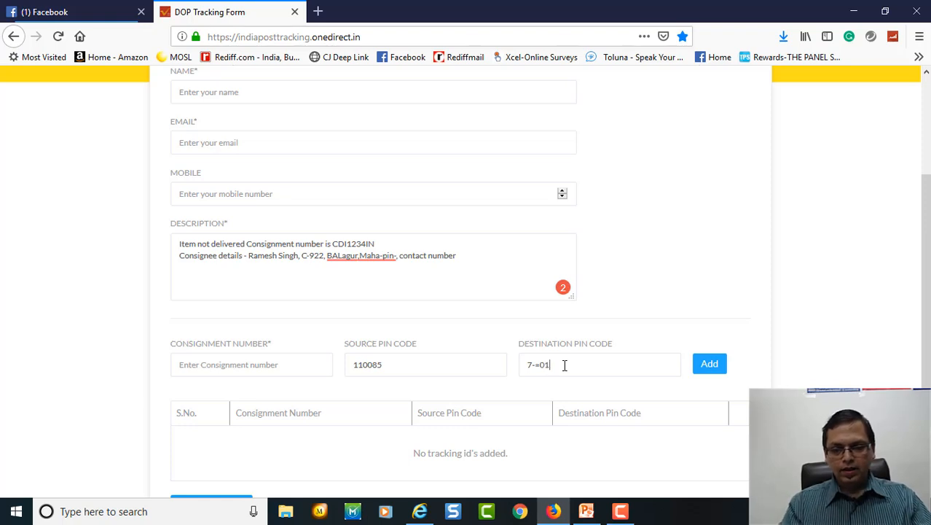
type("7016")
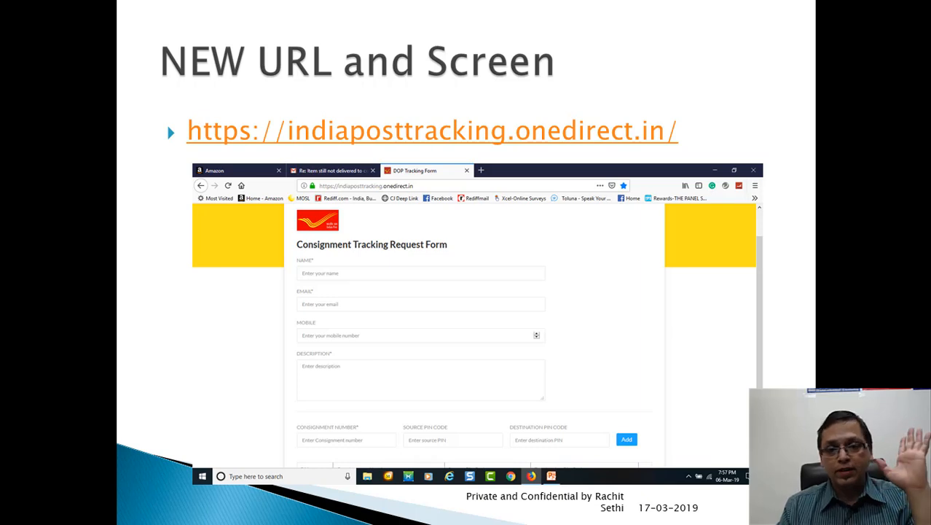
Advance to the slide on India Post's first auto-generated acknowledgement email
key("Right")
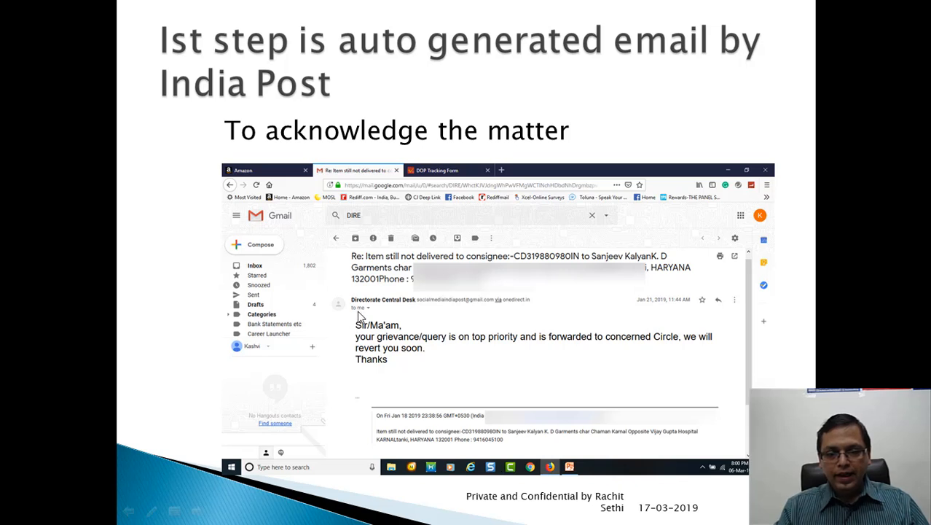
mouse_move(455, 307)
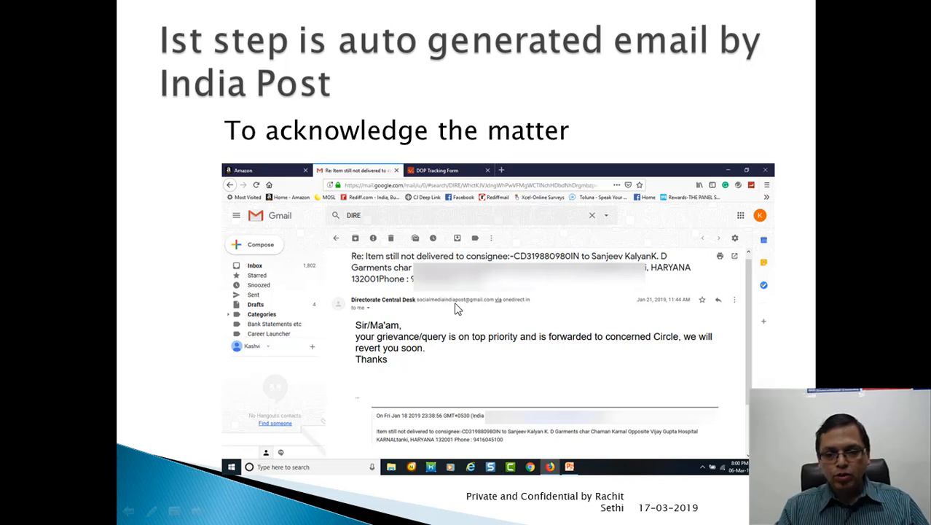
mouse_move(510, 309)
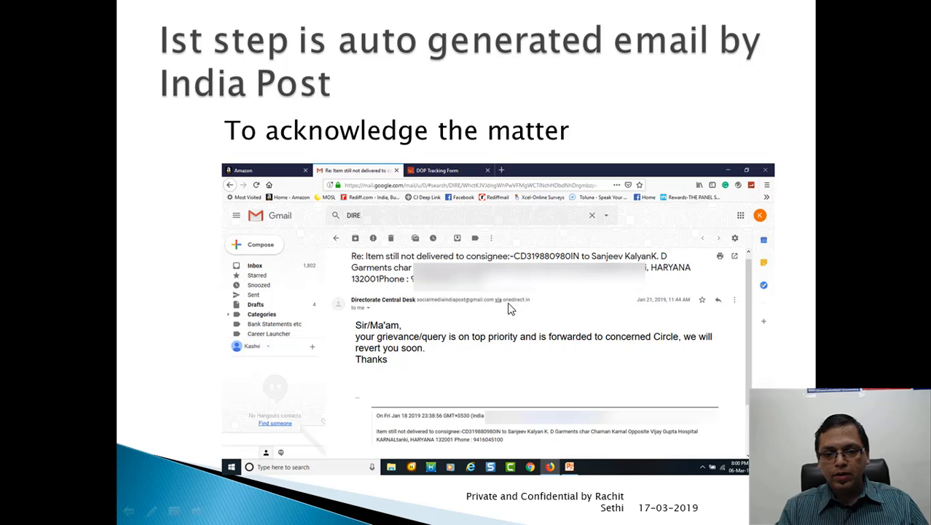
mouse_move(547, 318)
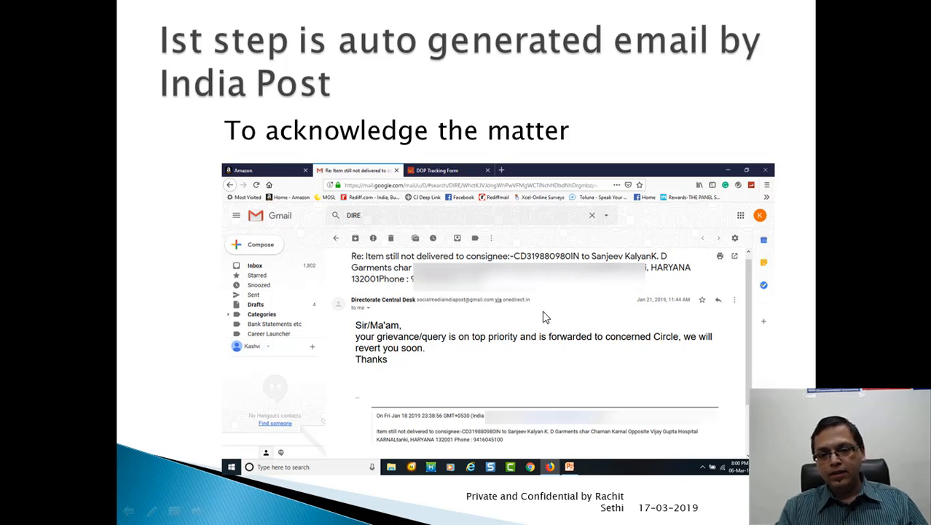
mouse_move(466, 312)
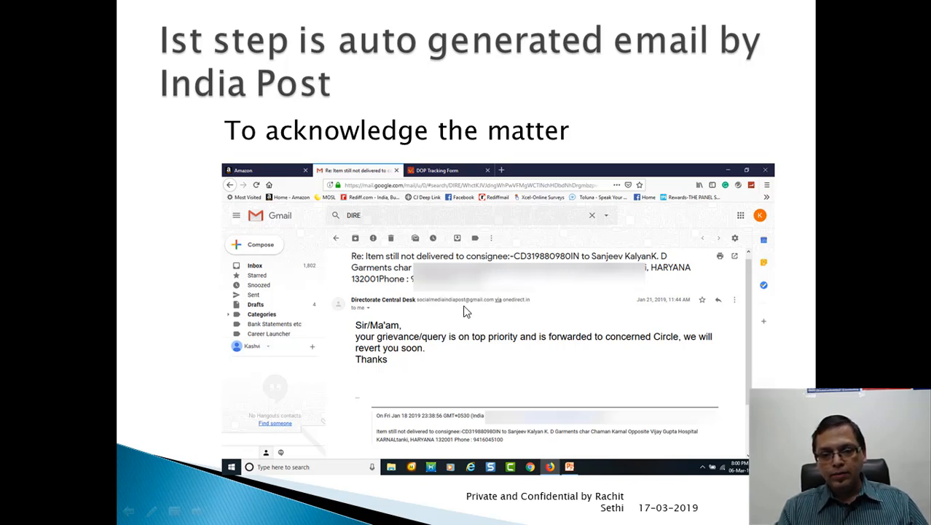
mouse_move(391, 306)
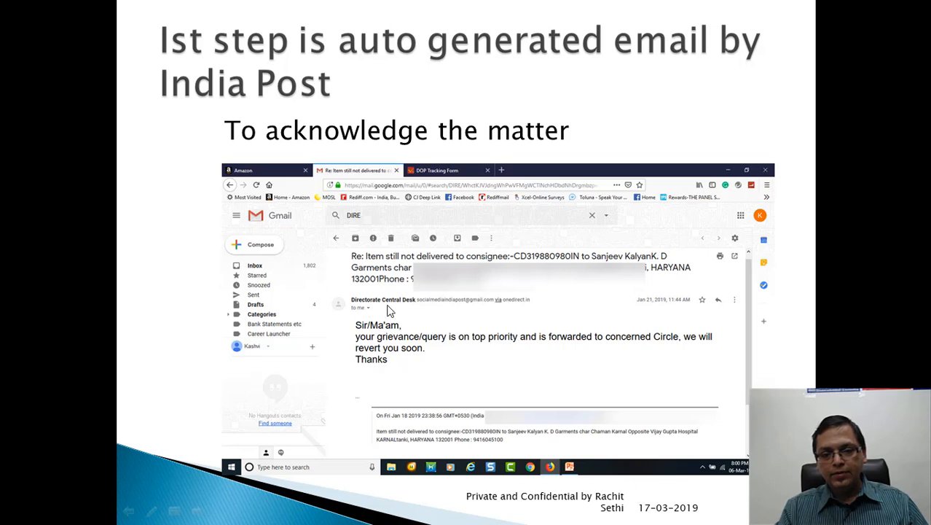
mouse_move(338, 344)
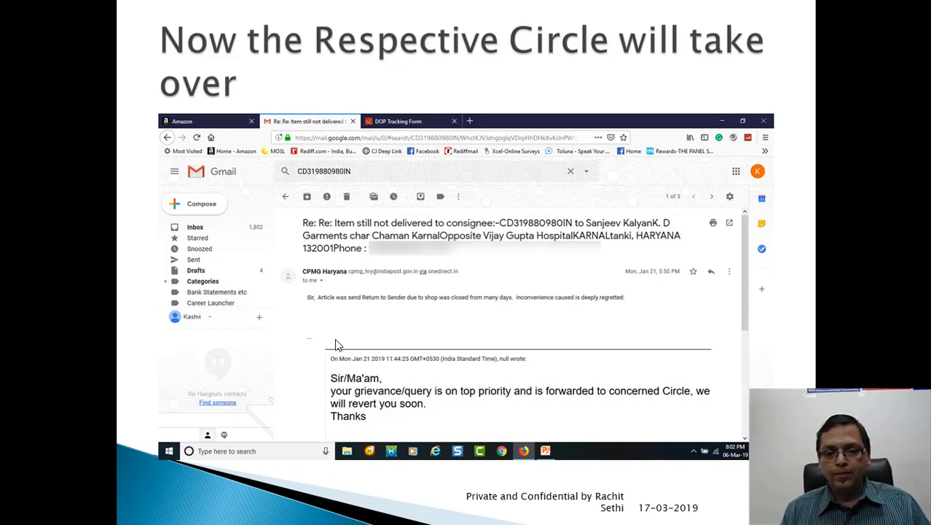
mouse_move(167, 353)
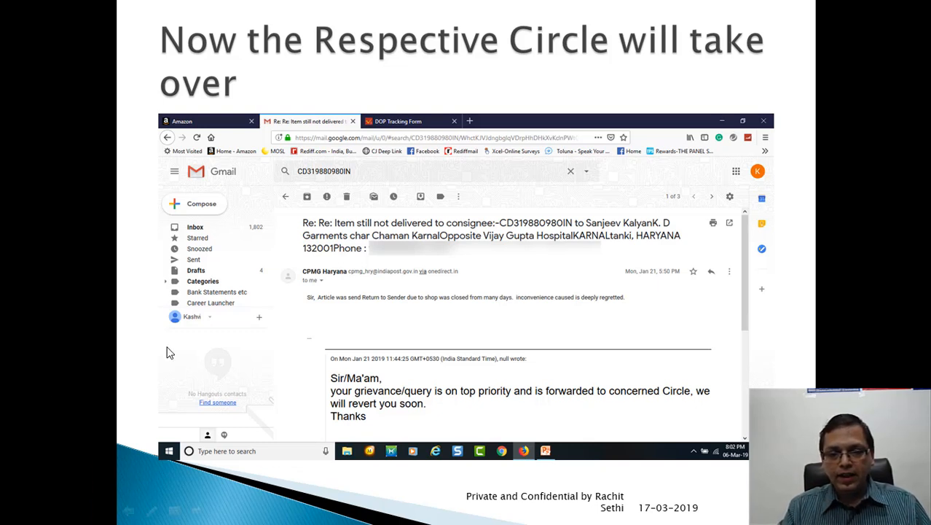
mouse_move(306, 276)
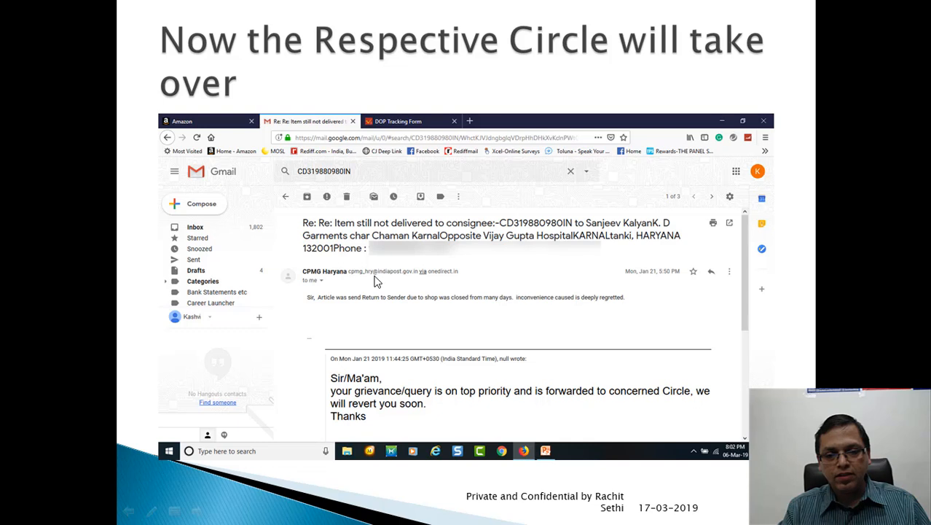
mouse_move(455, 286)
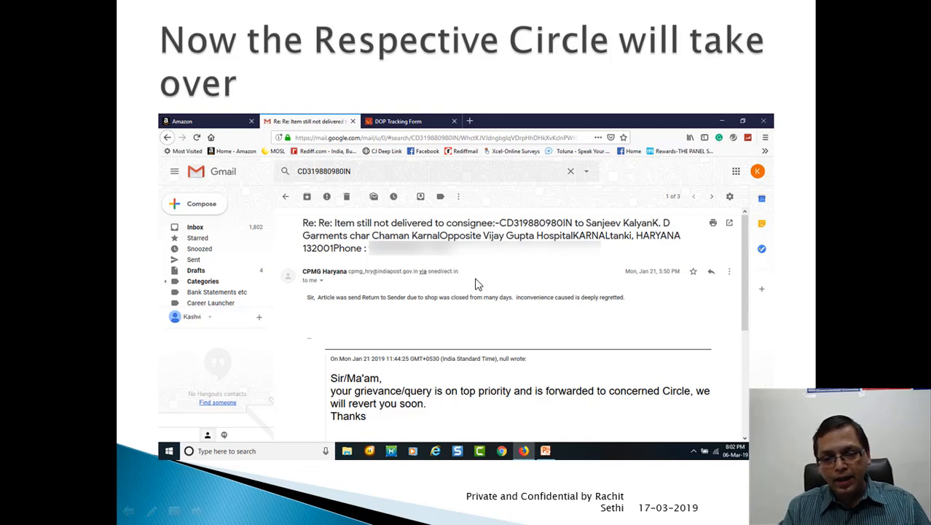
mouse_move(327, 314)
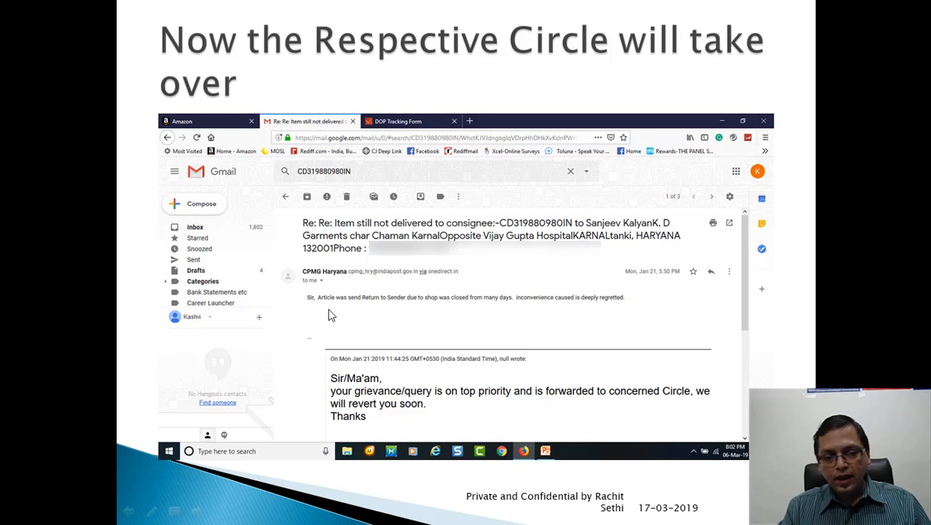
mouse_move(446, 307)
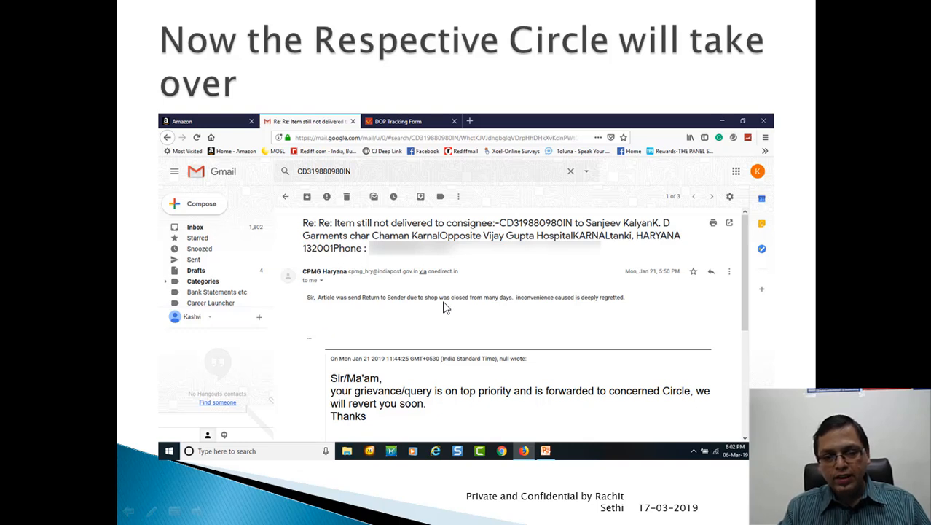
mouse_move(596, 312)
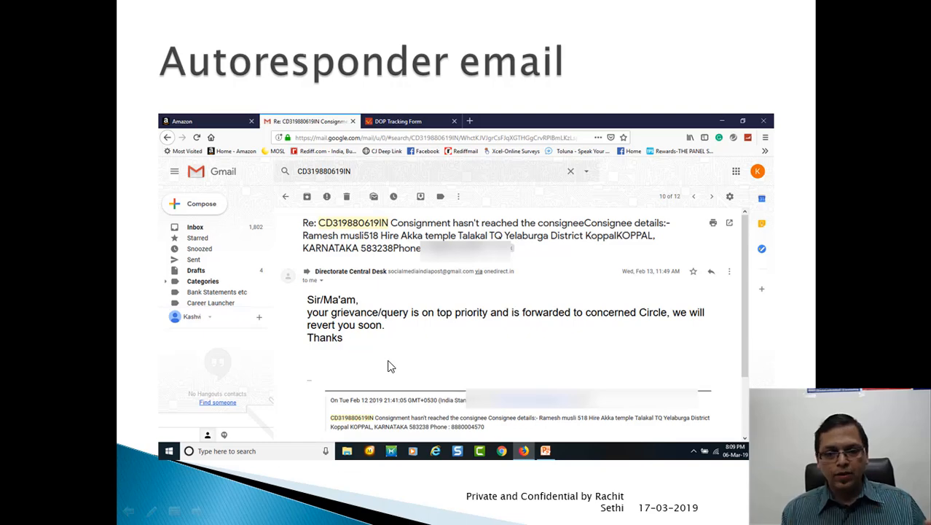
Advance to the 'Escalated Manually on 21st Feb' slide
key("right")
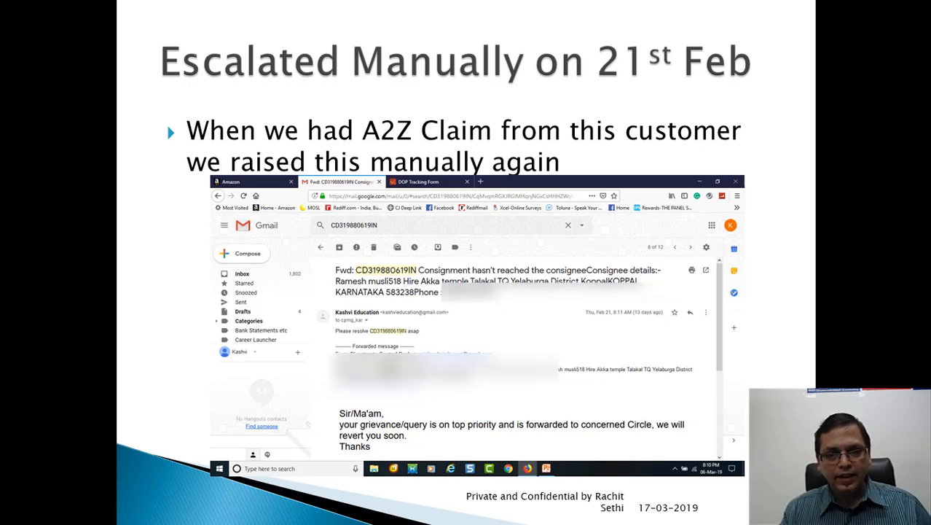
key("right")
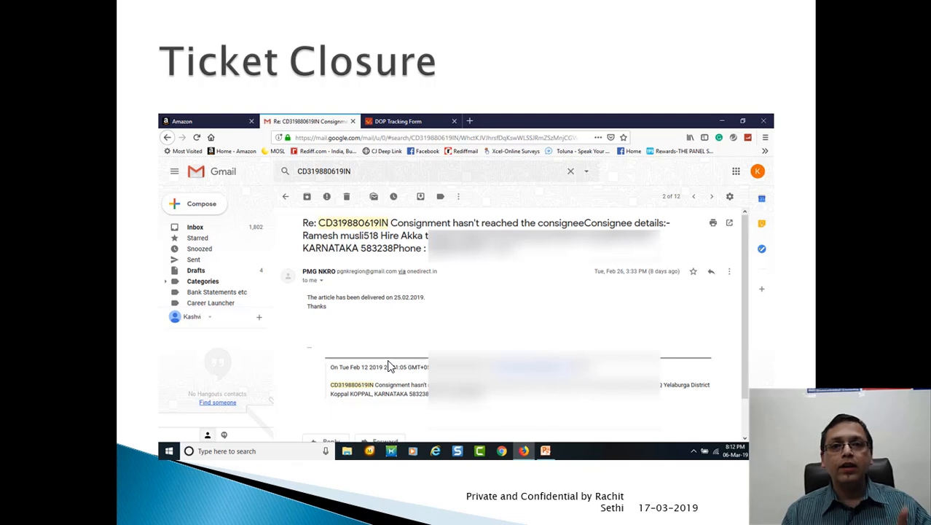
Show the Case Resolved summary and finish on the Thanks for Watching slide
key("right")
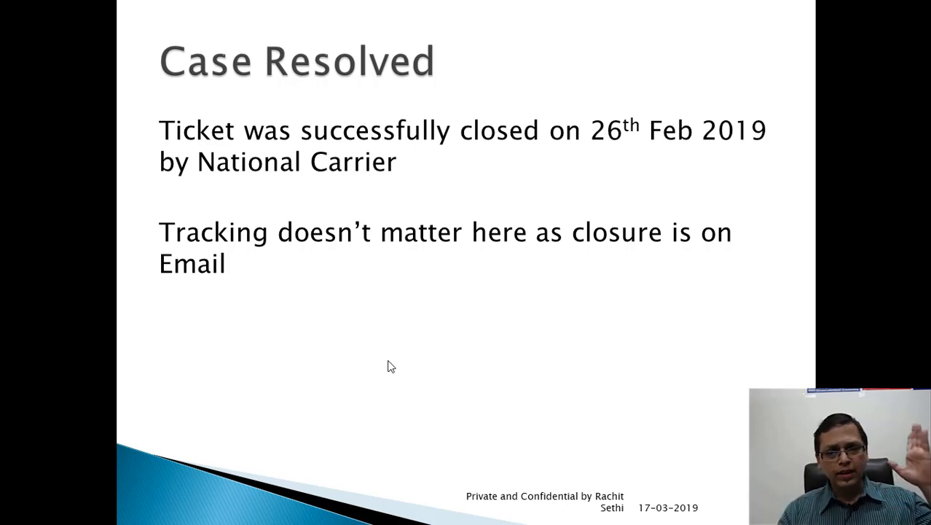
key("right")
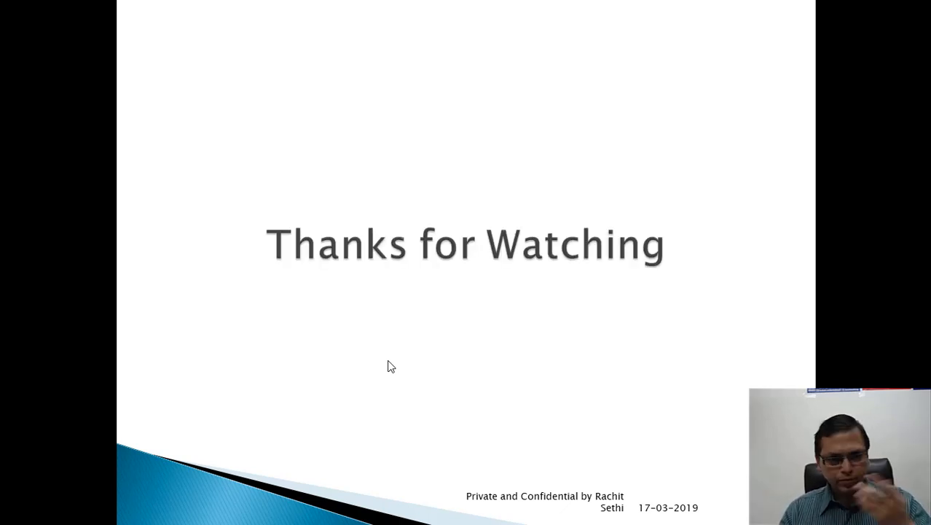